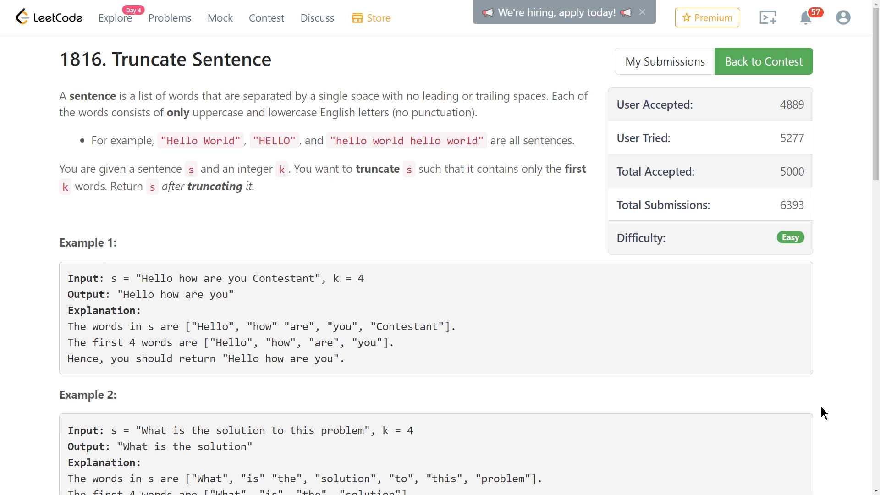
pyautogui.moveTo(820, 400)
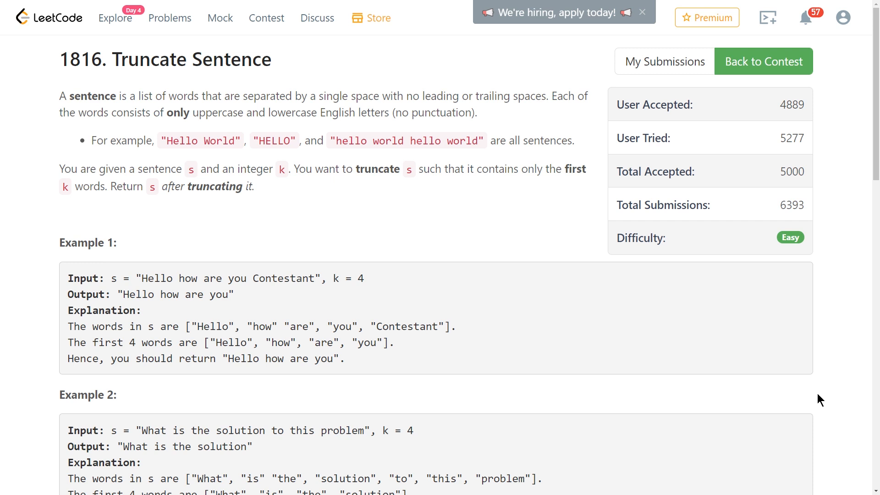
pyautogui.moveTo(360, 270)
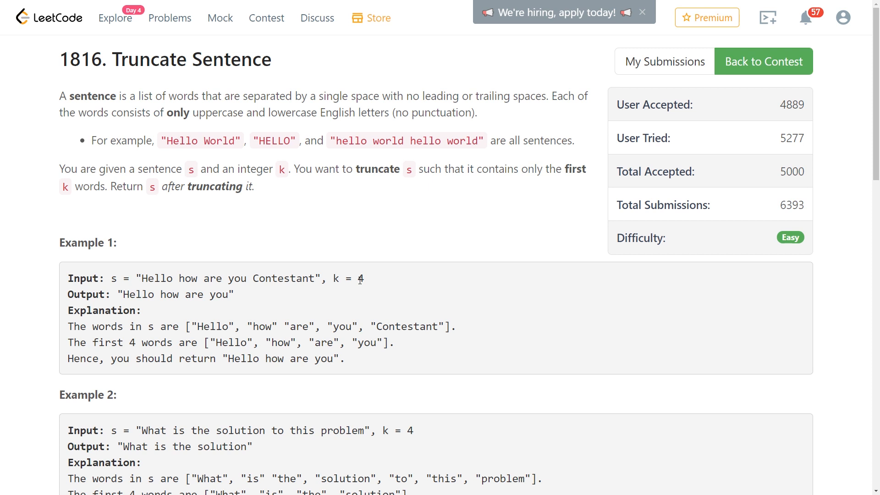
pyautogui.moveTo(238, 279)
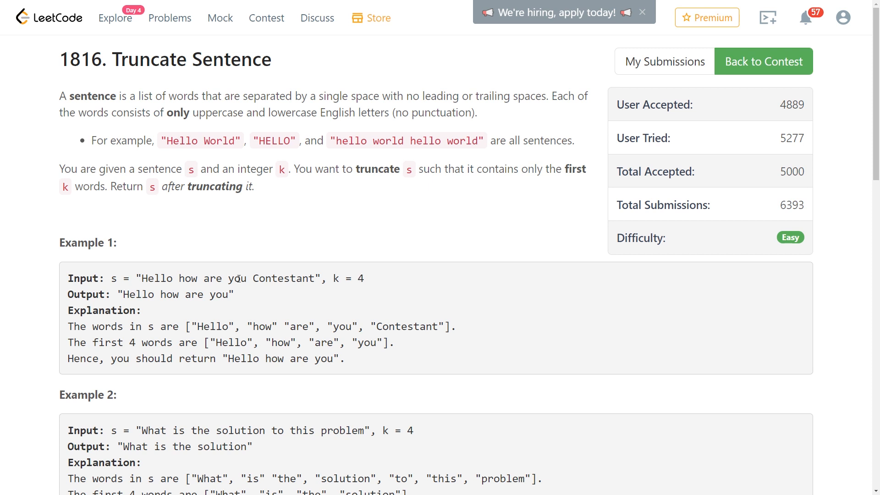
# Evaluate words "Hello how are you Contestant" in GHCi to split the sentence into words
pyautogui.moveTo(143, 278); pyautogui.dragTo(314, 278)
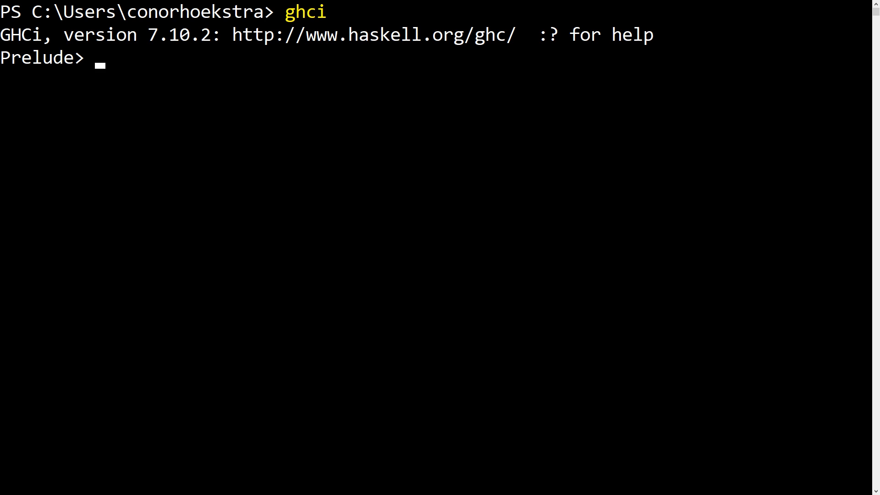
pyautogui.write('"Hello how are you Contestant"')
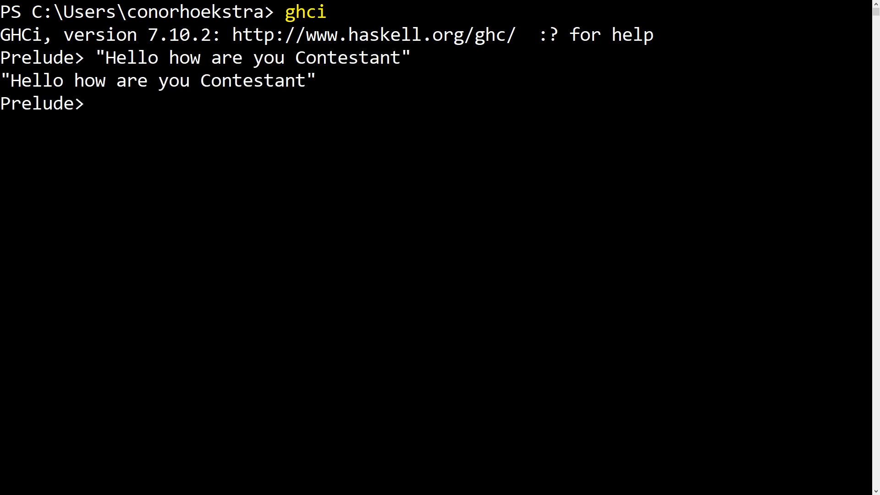
pyautogui.write('works')
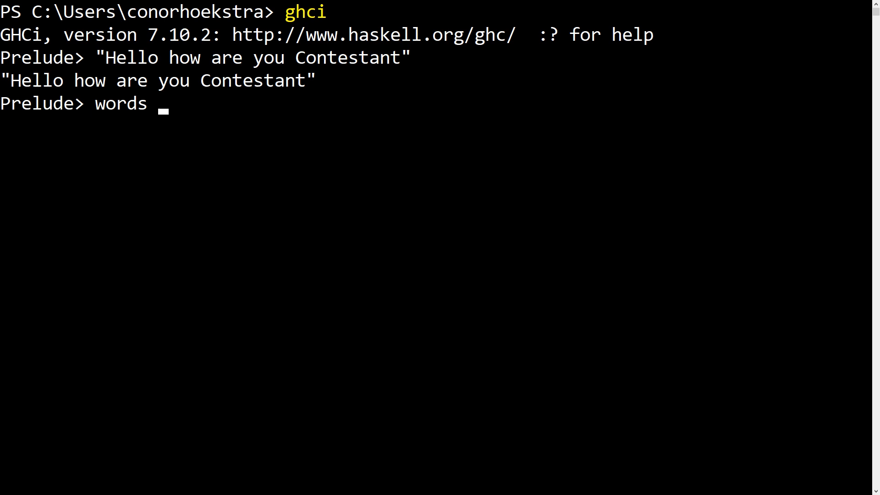
pyautogui.write('"Hello how are you Contestant"')
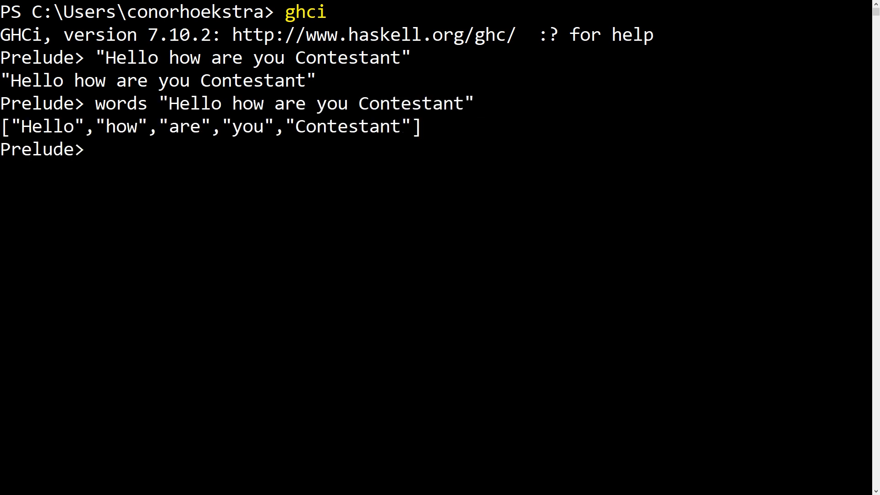
pyautogui.write('words "Hello how are you Contestant"')
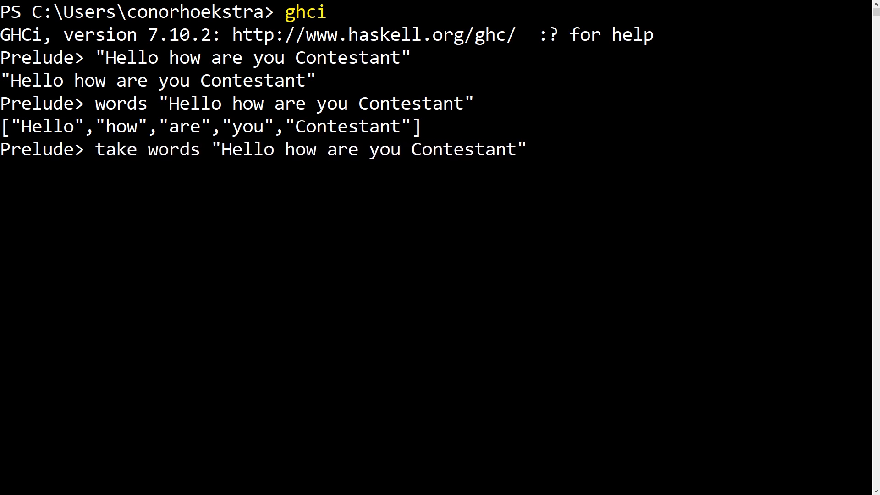
# Extend to unwords $ take 4 $ words ..., returning "Hello how are you"
pyautogui.write('4 $')
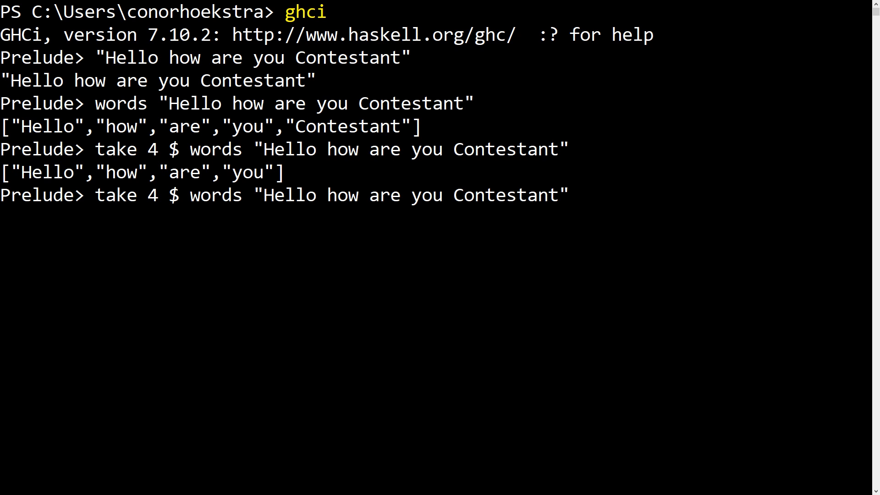
pyautogui.write('unwords $')
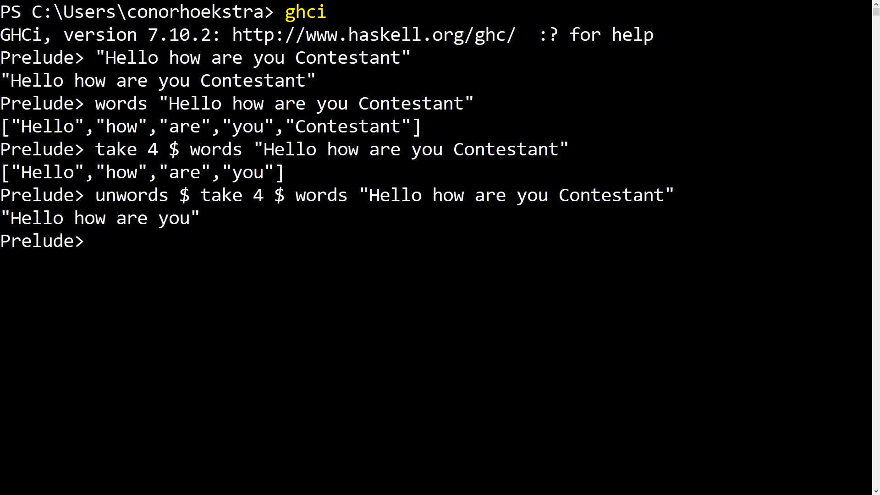
# Recall the unwords/take 4/words pipeline and rewrite it as a definition named solve
pyautogui.write('unwords $ take 4 $ words "Hello how are you Contestant"')
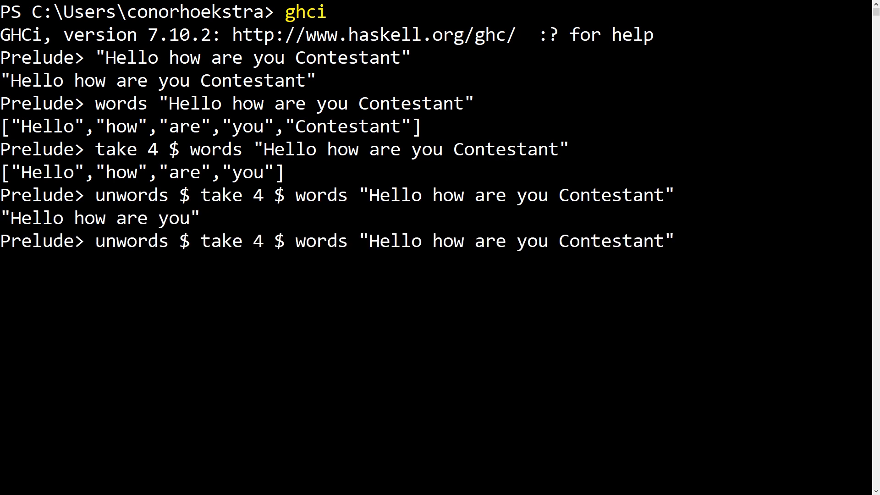
pyautogui.write('solve')
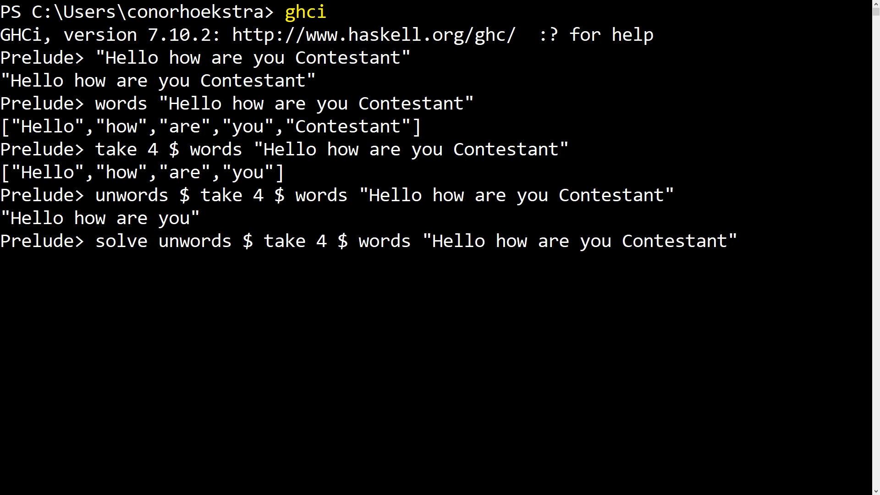
pyautogui.write('=')
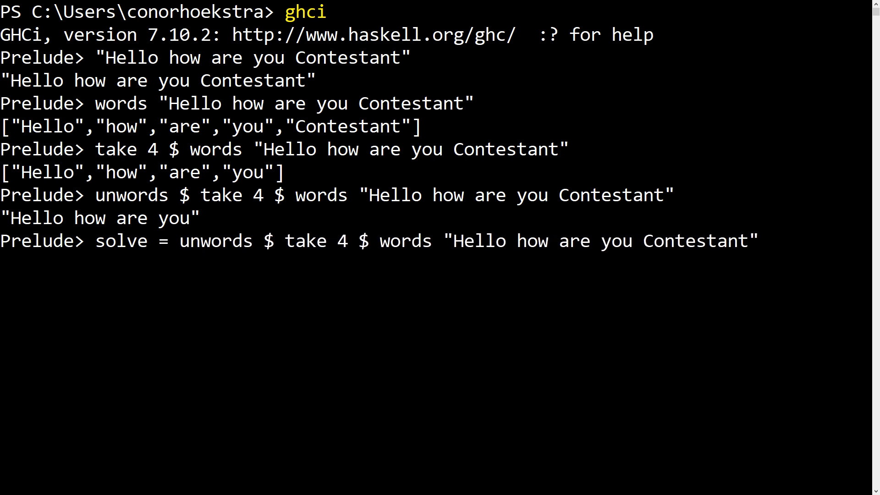
pyautogui.write('.')
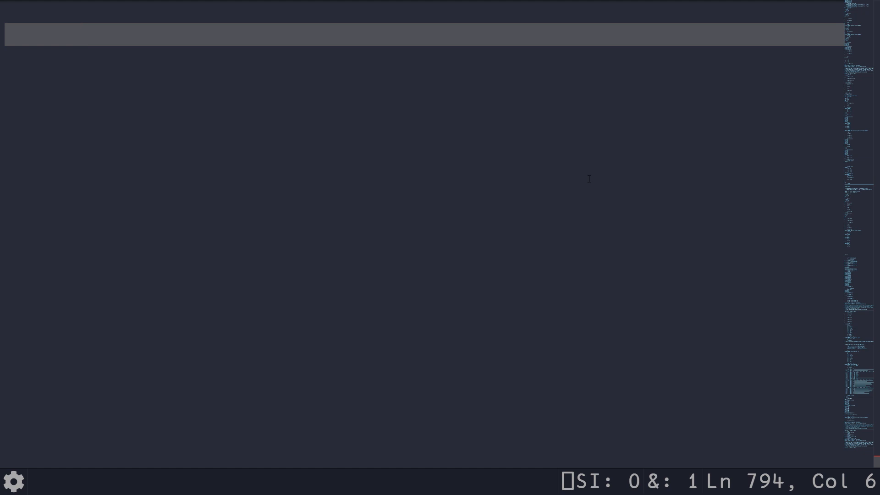
# Display s and enter the split-on-spaces train ' '(≠⊆⊢) against it
pyautogui.write('s')
pyautogui.write("' ")
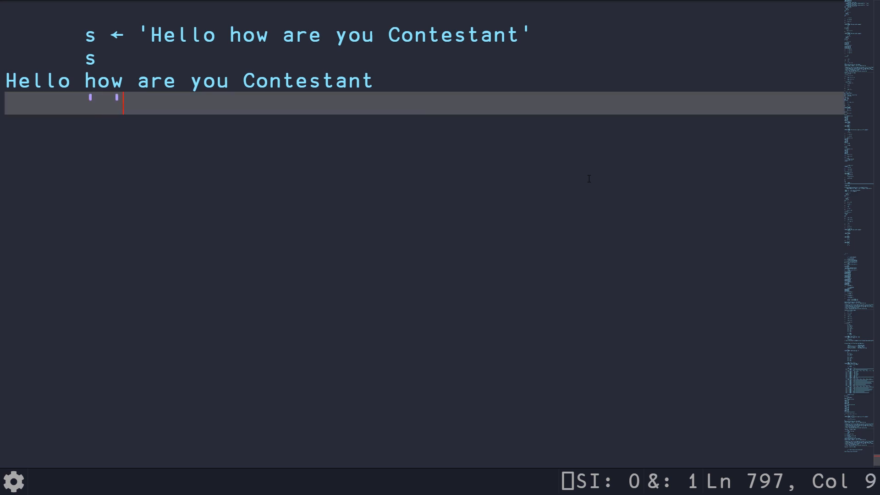
pyautogui.write('(')
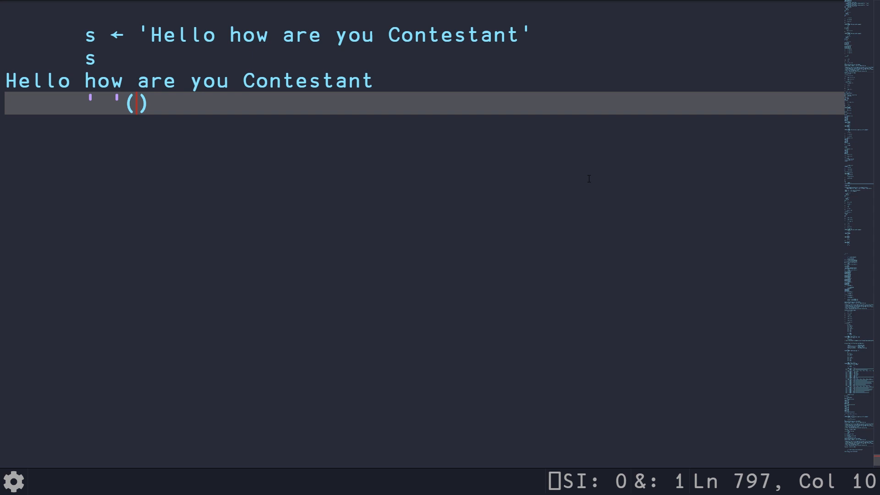
pyautogui.write('≠')
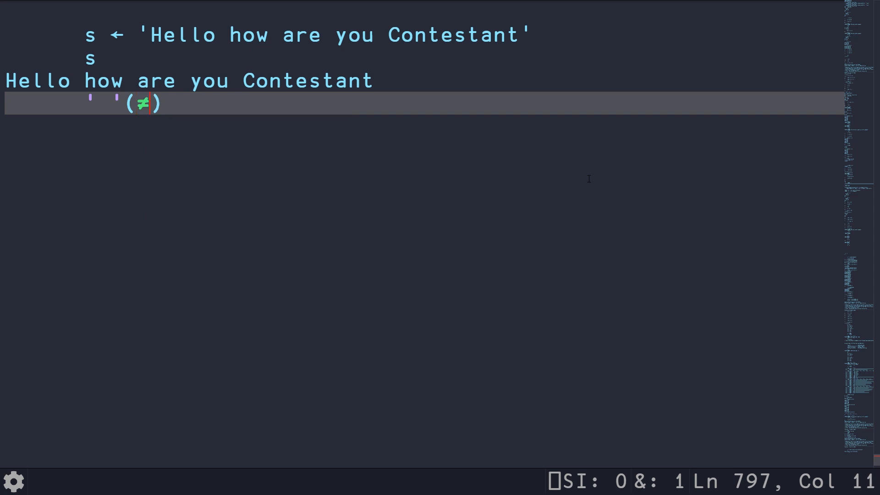
pyautogui.write('⊆')
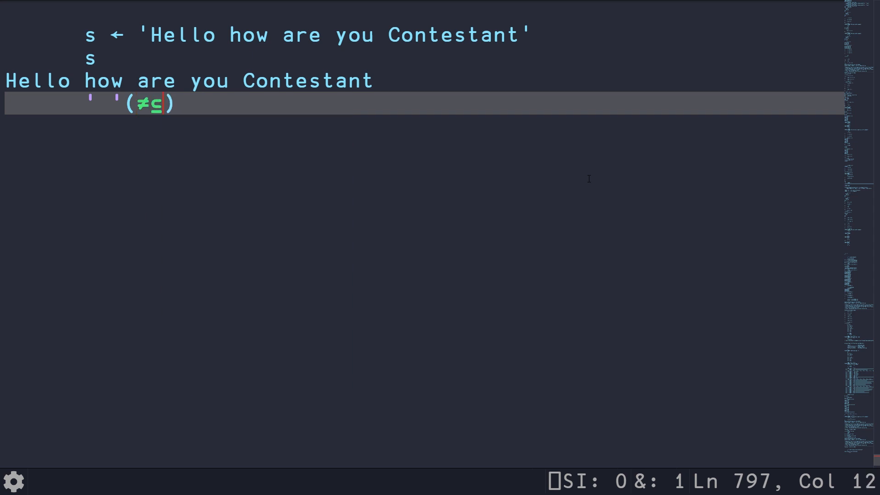
pyautogui.write('⊢')
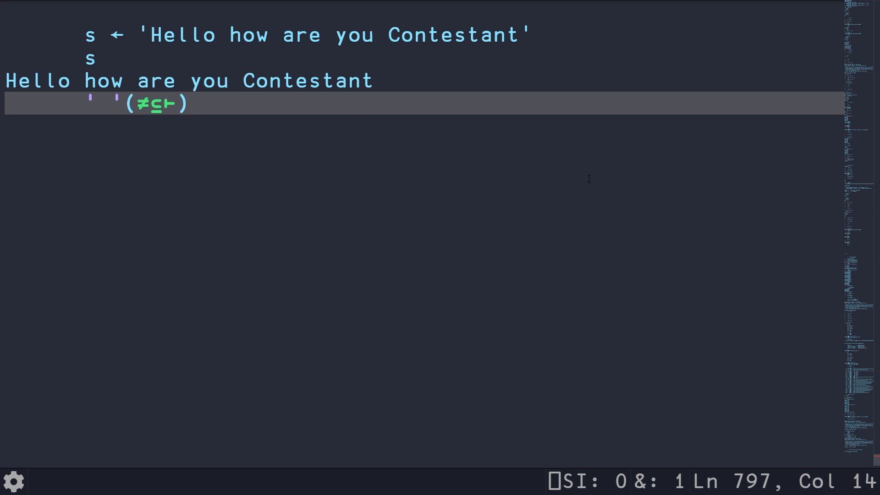
pyautogui.write(']boxing on')
pyautogui.write("' ")
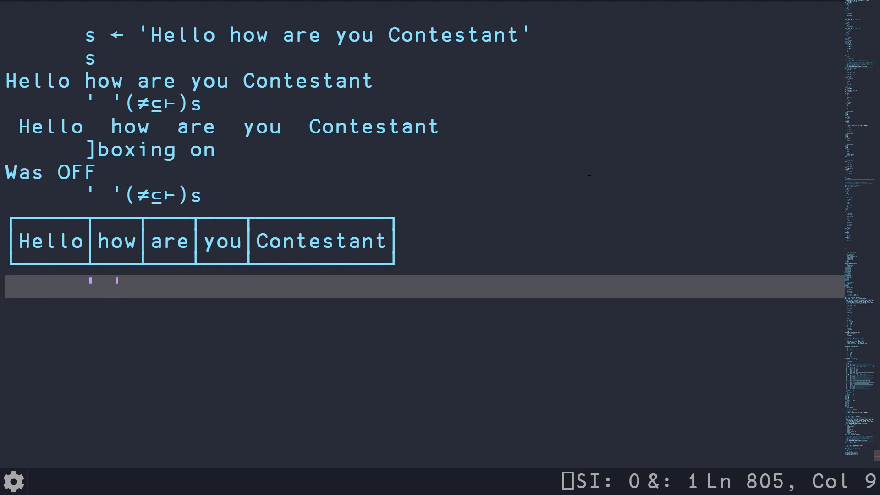
# Evaluate ' '≠s, then s,[0.5]' '≠s to stack the letters over the space mask
pyautogui.write('≠')
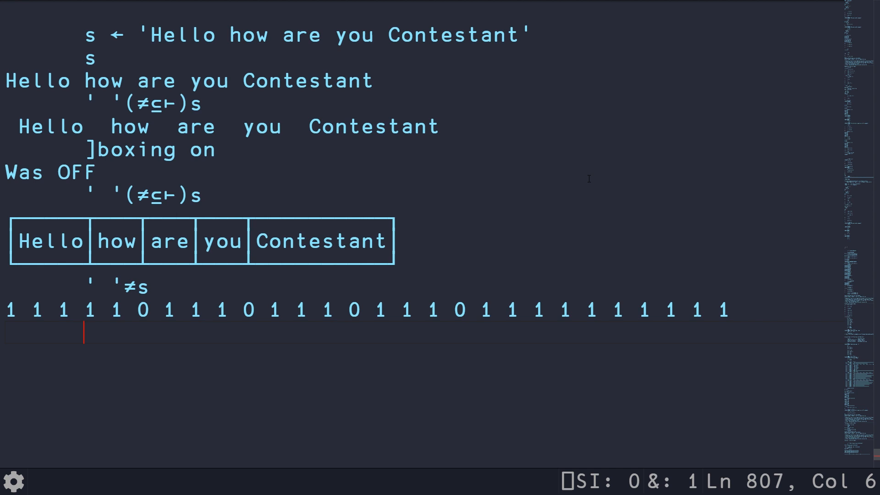
pyautogui.write('s,')
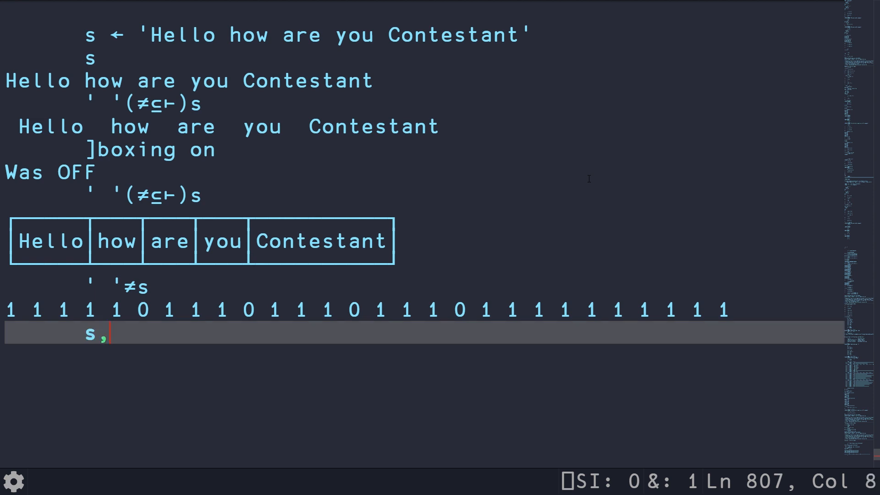
pyautogui.write('[0.]')
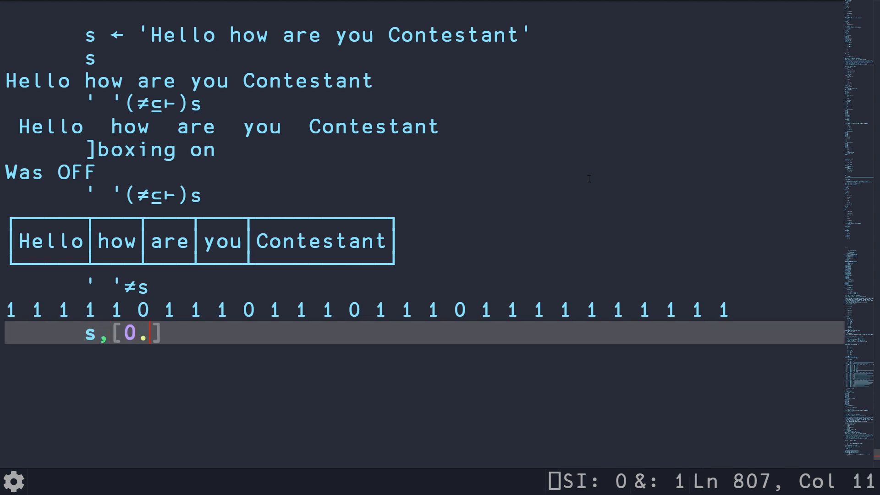
pyautogui.write('5')
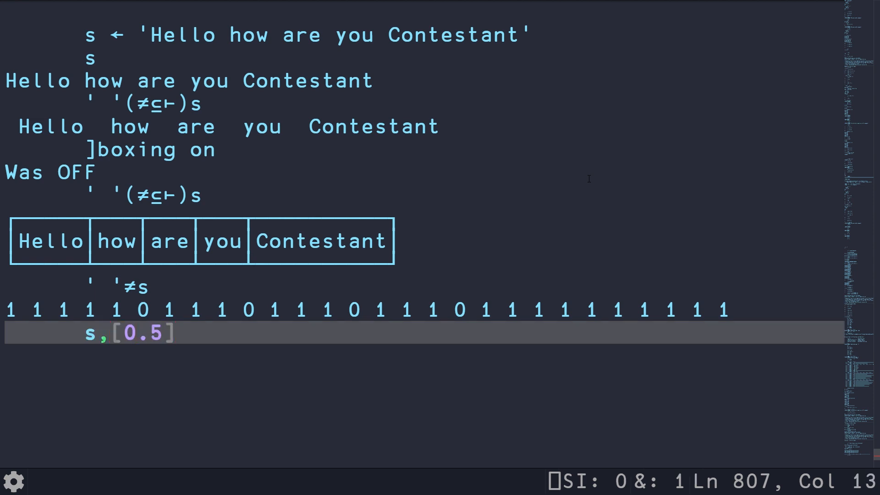
pyautogui.write("' '≠s")
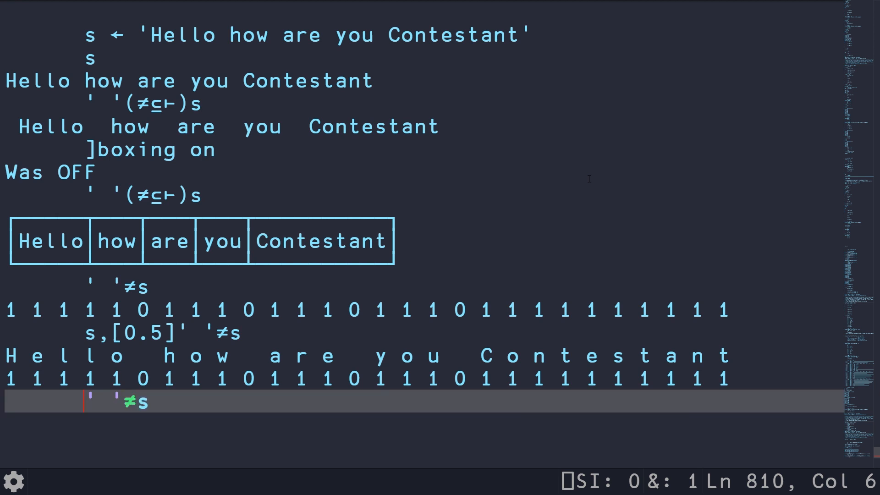
# Partition with (' '≠s)⊆s into boxed words, then 4↑ to keep Hello how are you
pyautogui.write('(')
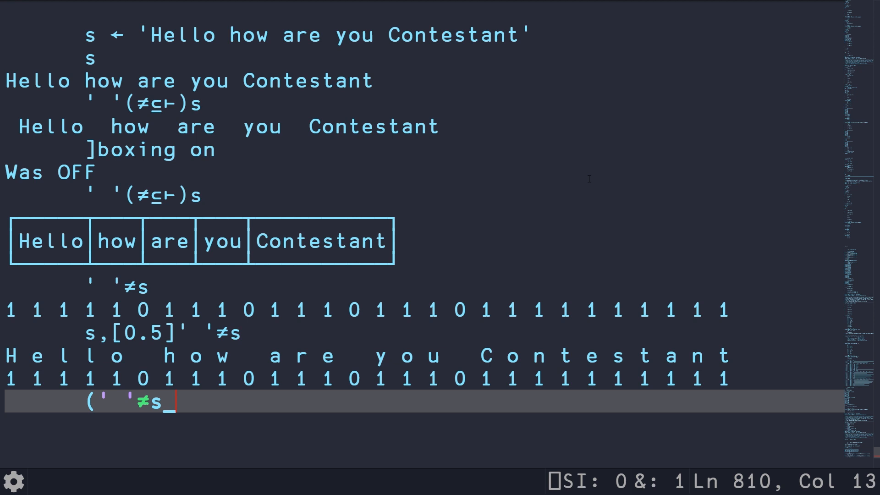
pyautogui.write('⊆')
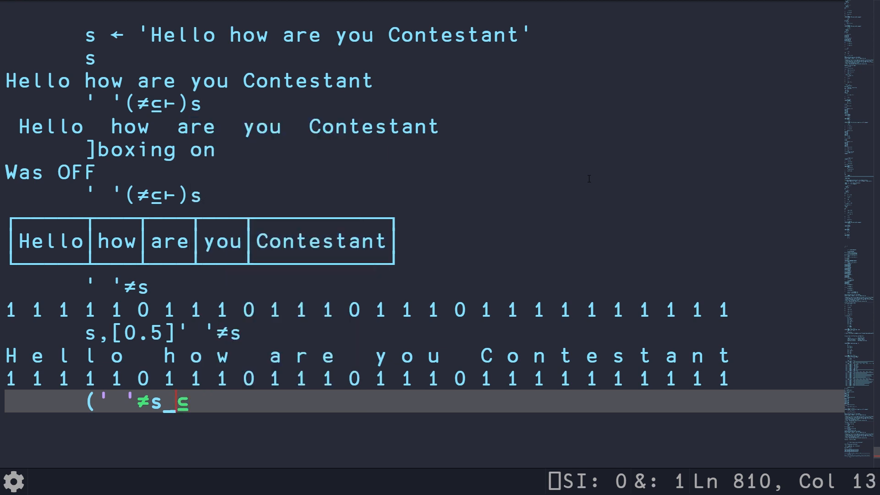
pyautogui.write(')s')
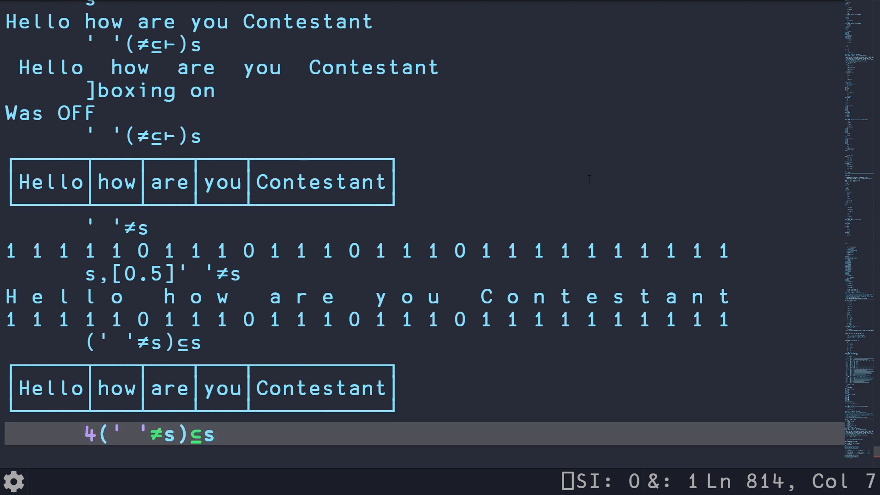
pyautogui.write('↑')
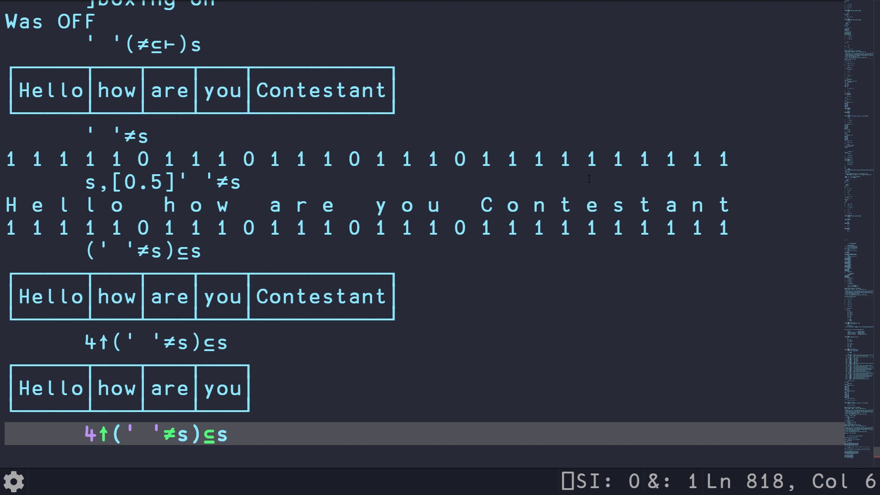
# Prefix {α,' ',ω}/ to join the four kept words with spaces
pyautogui.write('{}')
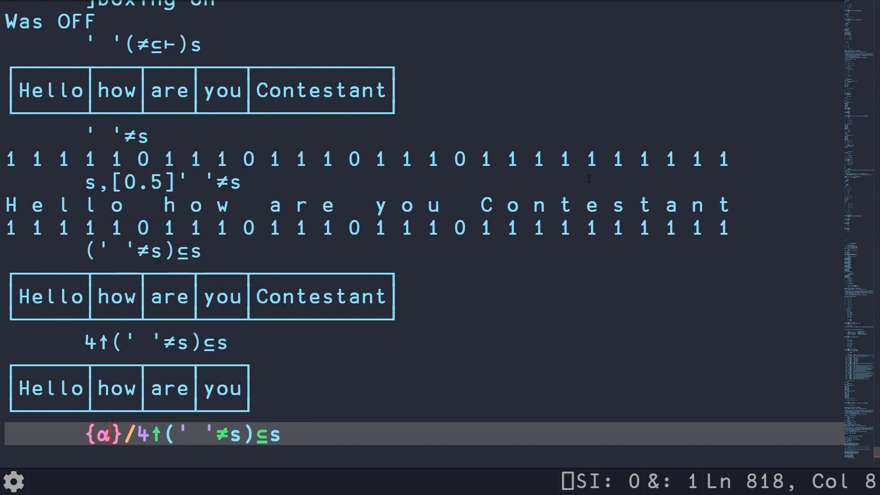
pyautogui.write(",'")
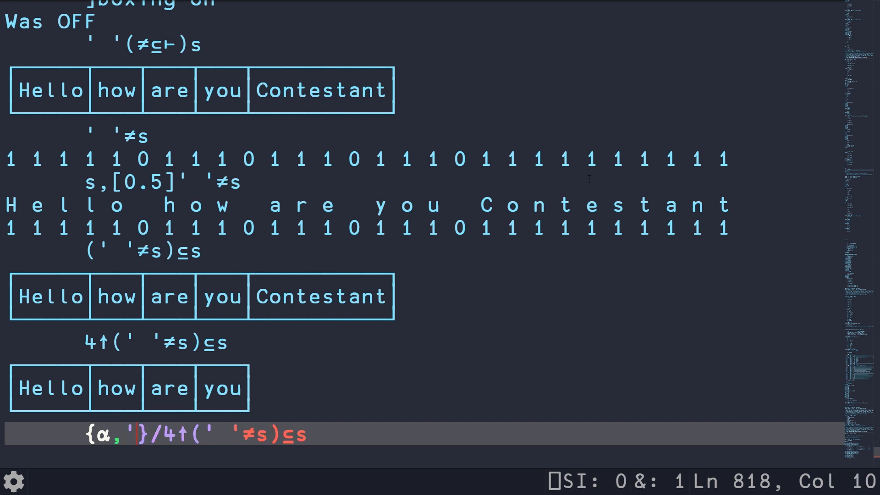
pyautogui.write(',ω}')
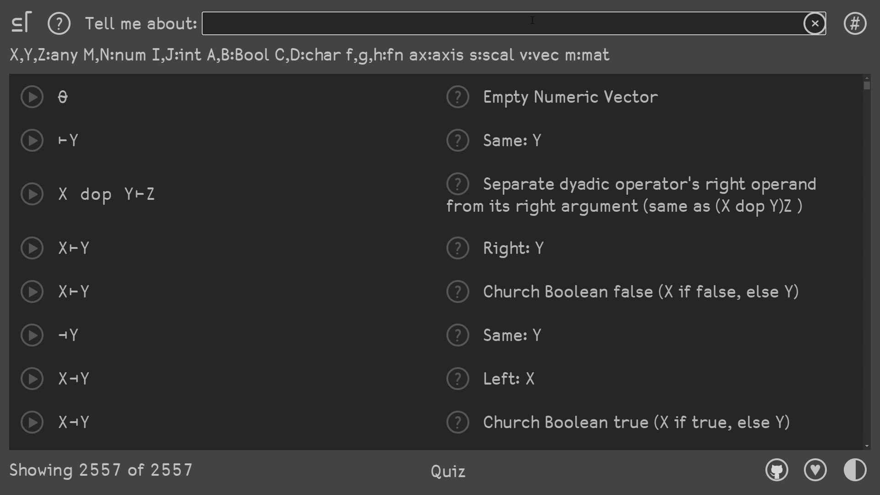
# Search APLcart for 'join space' idioms
pyautogui.write('join space')
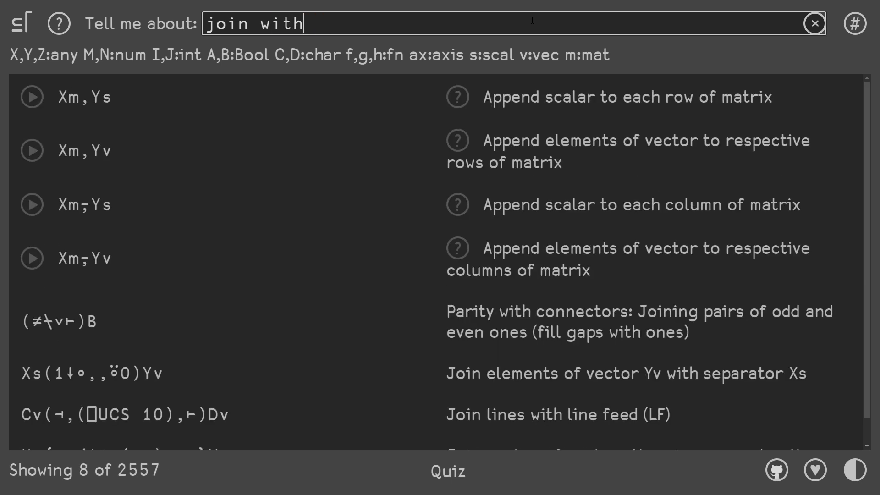
pyautogui.moveTo(368, 123)
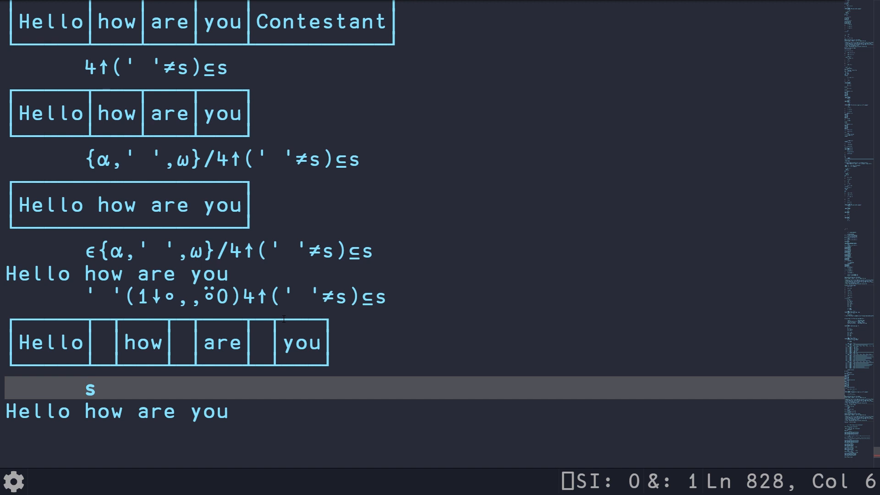
# Build the running space-count mask ' '=s, +\' '=s, then 3≥+\' '=s
pyautogui.write("' '=")
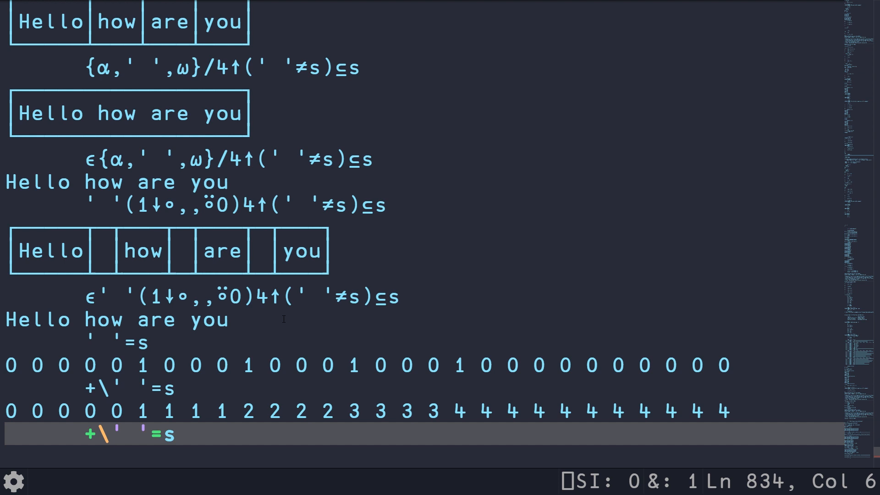
pyautogui.write('3`')
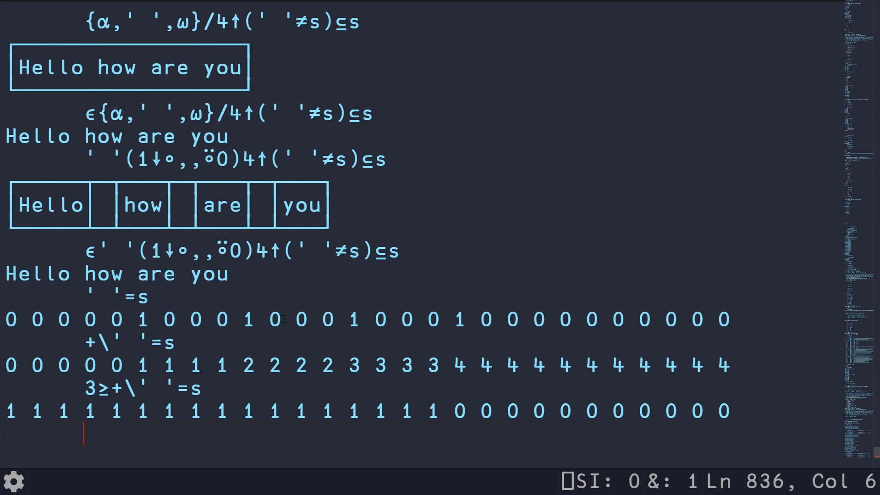
# Filter the sentence with (3≥+\' '=s)/s, giving Hello how are you
pyautogui.write("(3≥+\\' '=s")
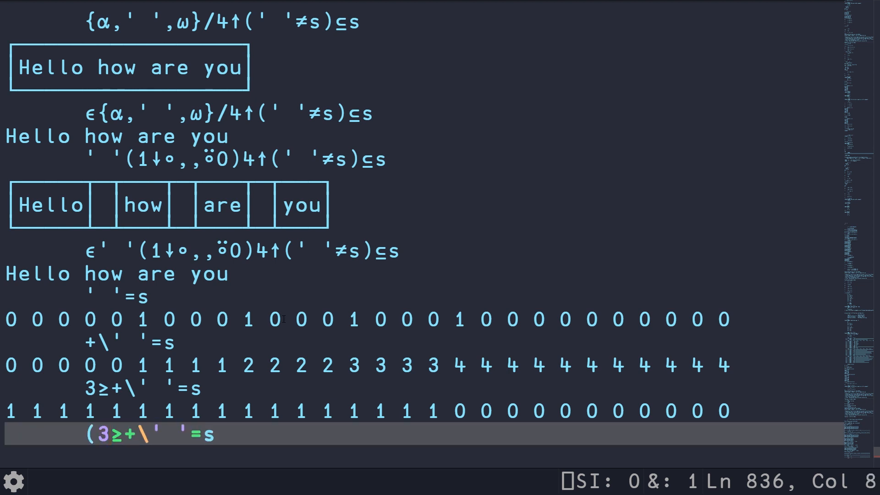
pyautogui.write(')')
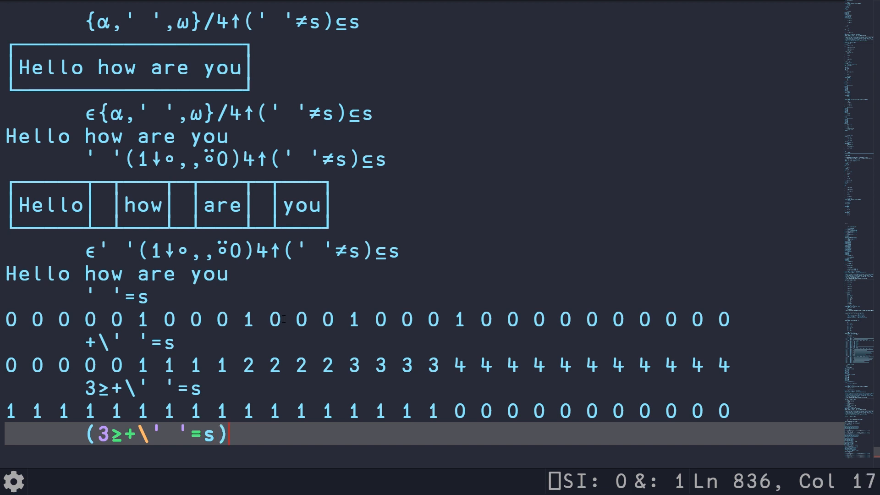
pyautogui.write('/s')
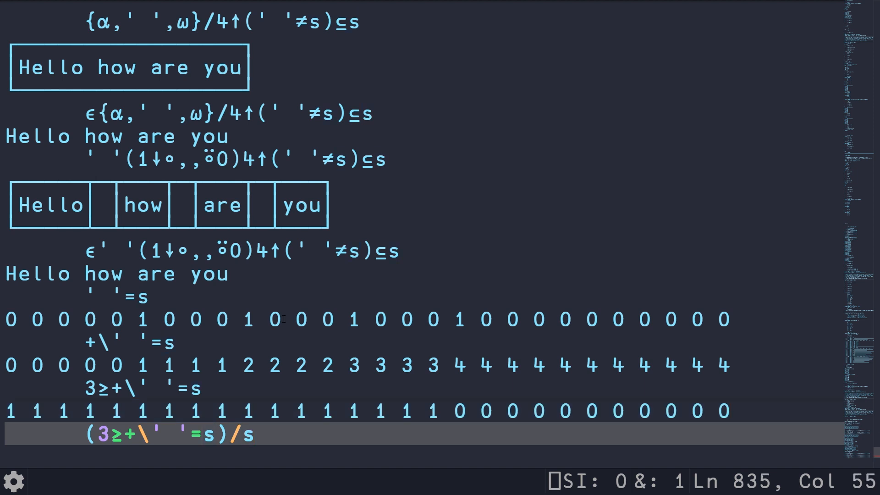
pyautogui.press('Enter')
pyautogui.write("3≥+\\' '=s")
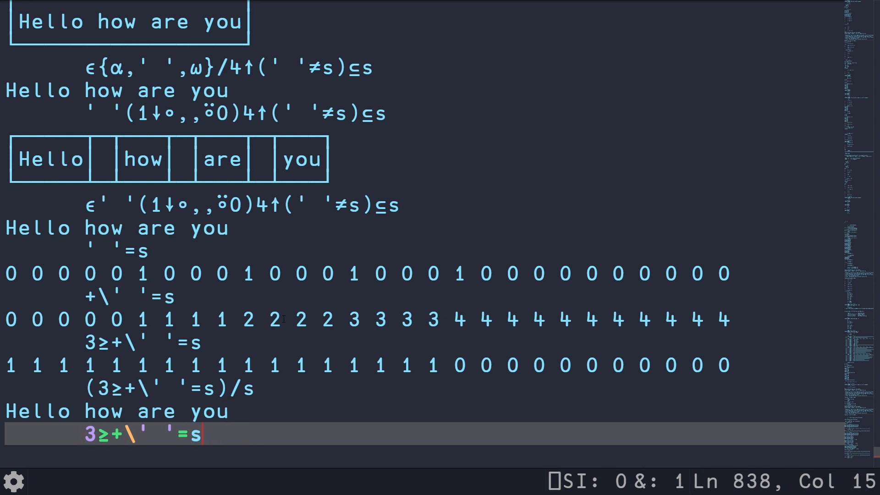
# Sum the mask with +/3≥+\' '=s (17) and take that many with (+/...)↑s
pyautogui.write('+/')
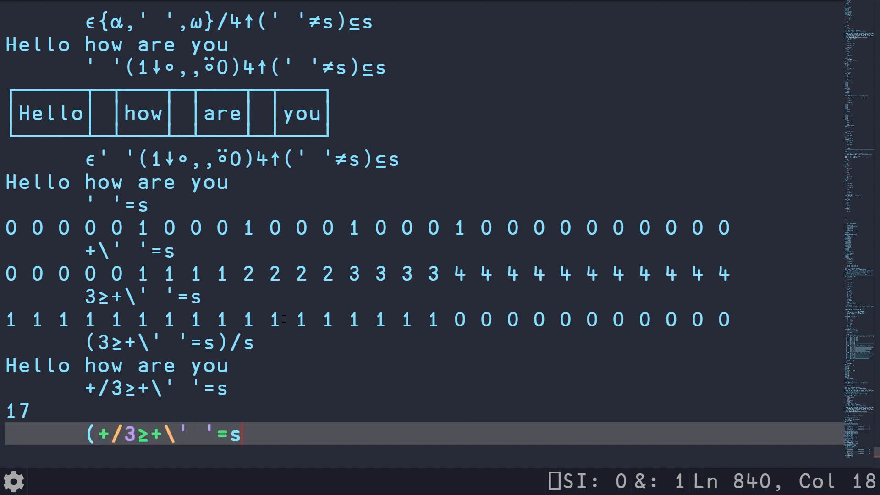
pyautogui.write(')↑')
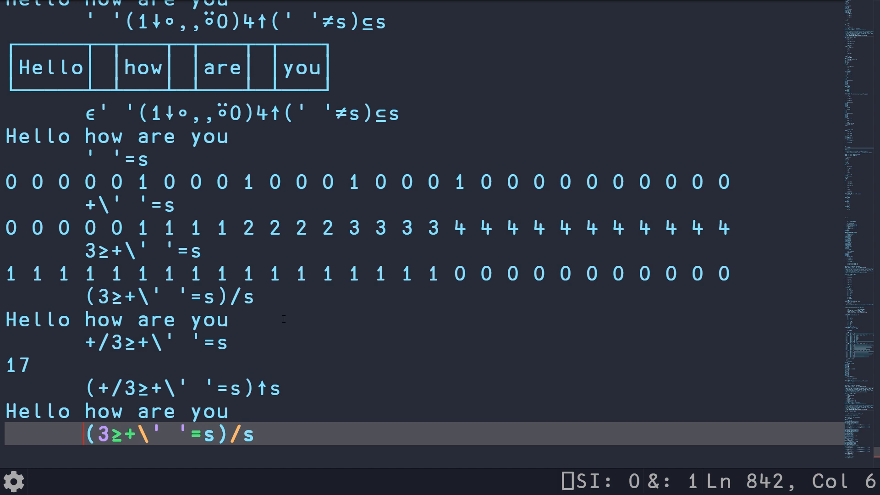
# Wrap the mask filter as solve ← {(3≥+\' '=s)/s}
pyautogui.write('solve ← {')
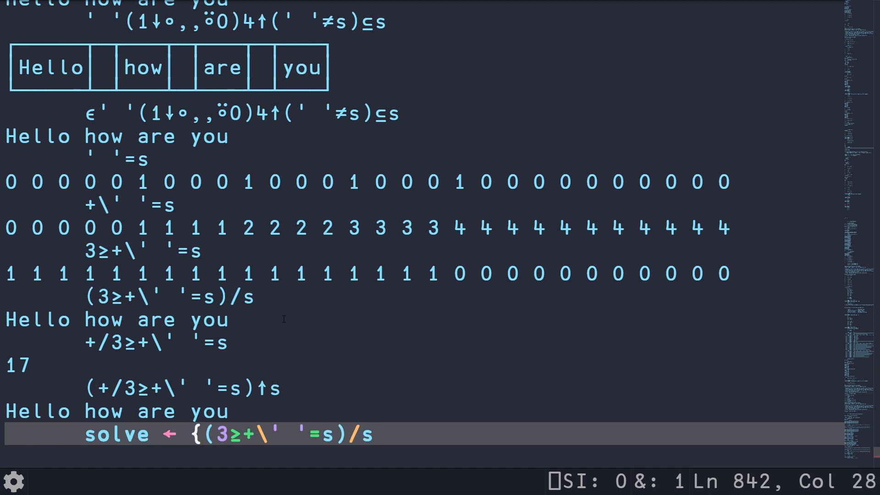
pyautogui.write('}')
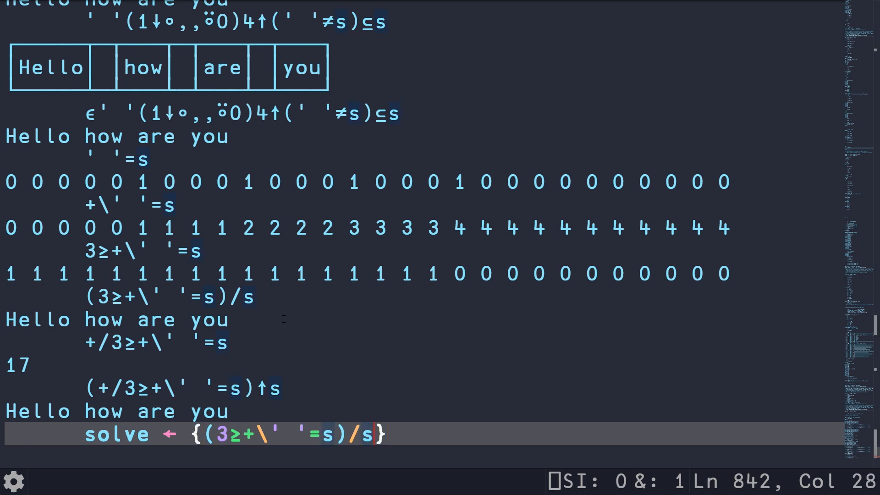